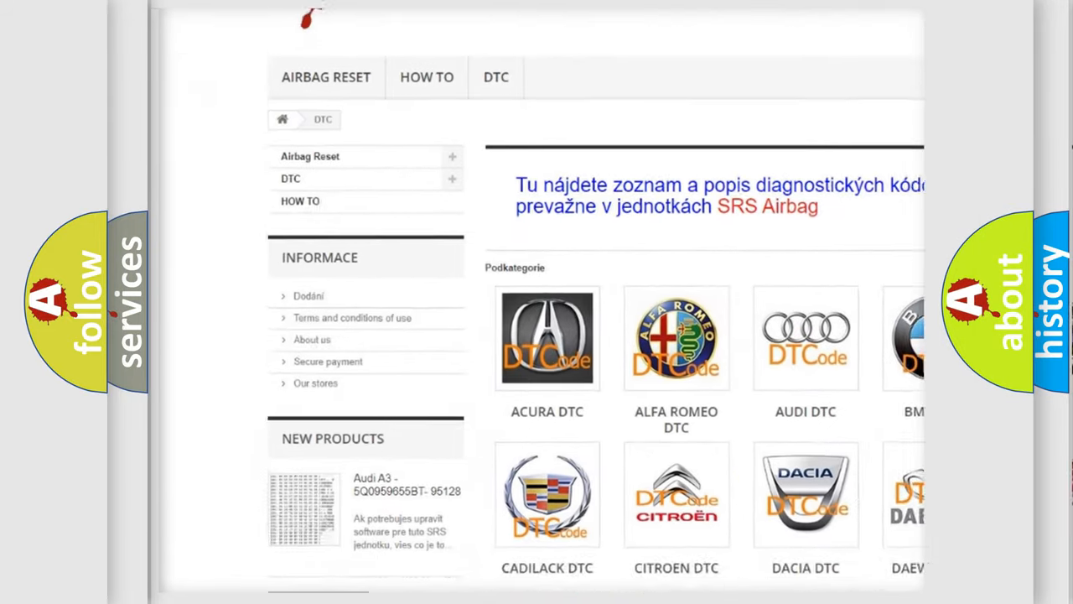
{"action": "scroll", "scroll_direction": "down", "scroll_amount": 3}
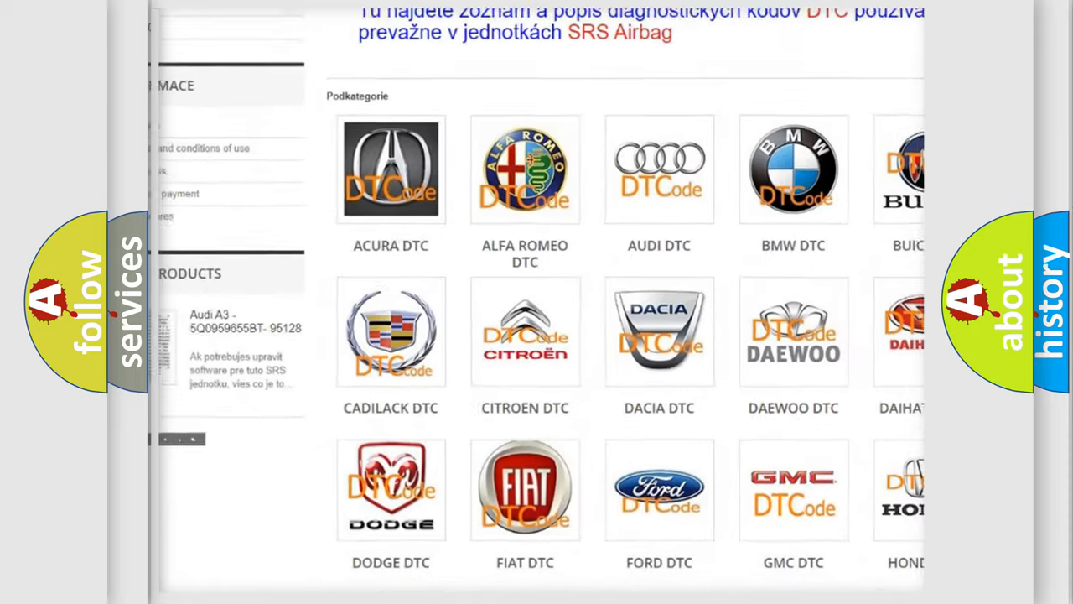
{"action": "scroll", "scroll_direction": "down", "scroll_amount": 3}
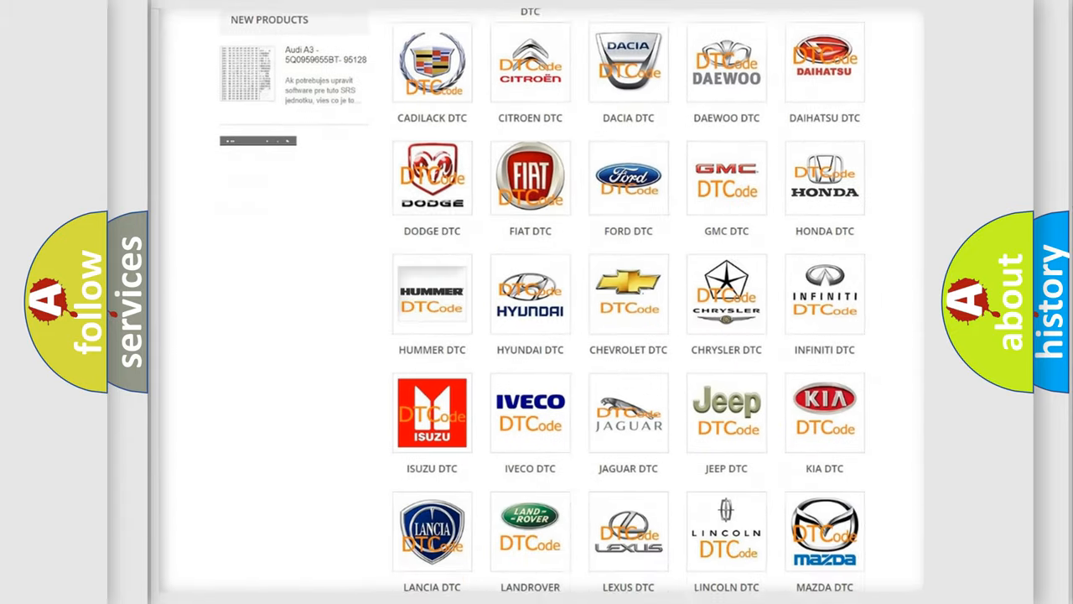
{"action": "scroll", "scroll_direction": "down", "scroll_amount": 3}
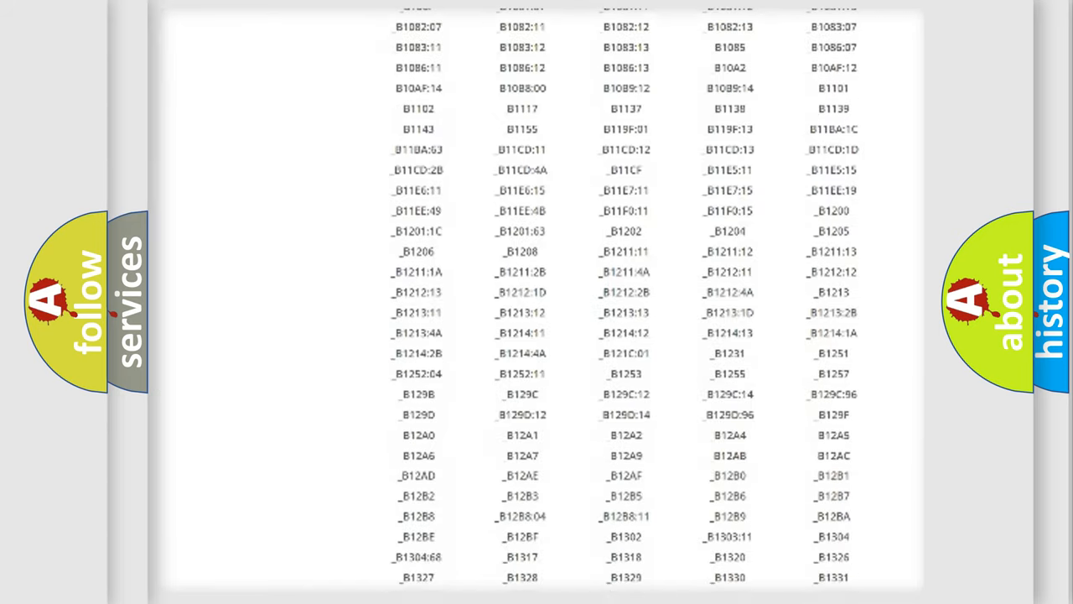
{"action": "scroll", "scroll_direction": "down", "scroll_amount": 3}
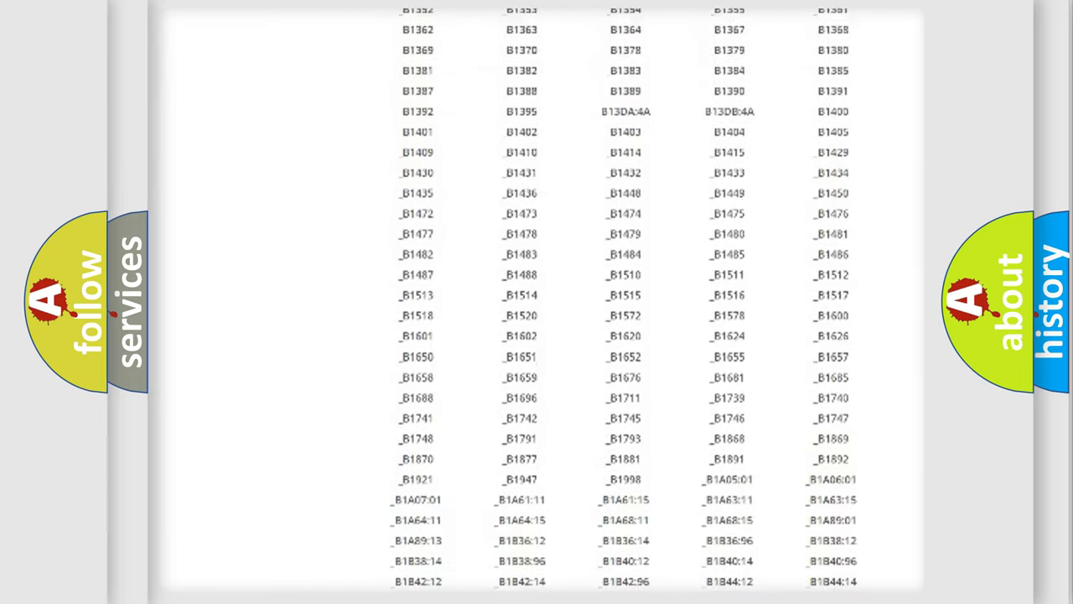